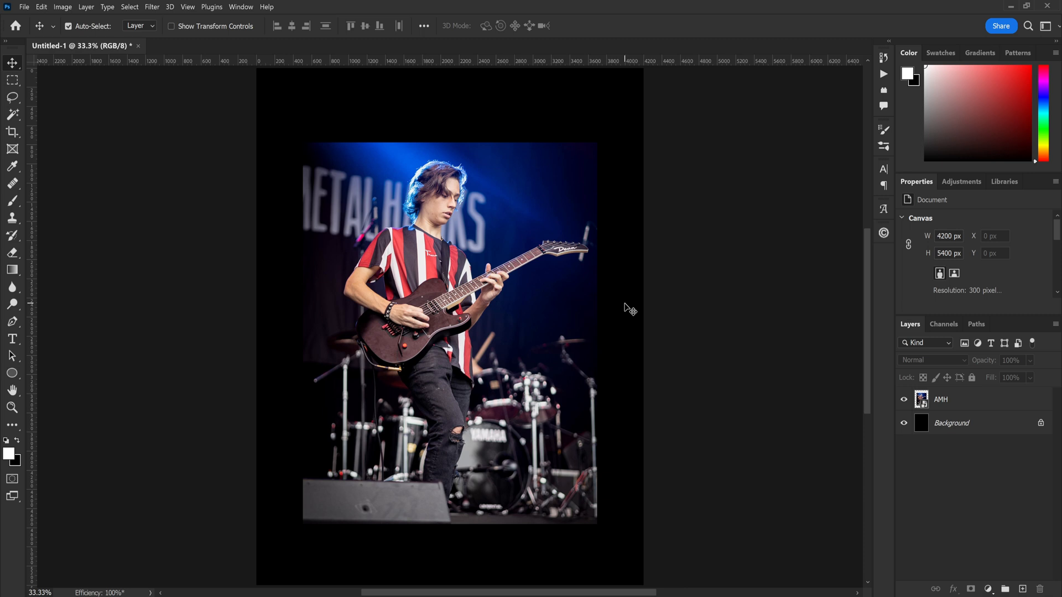
pyautogui.moveTo(799, 386)
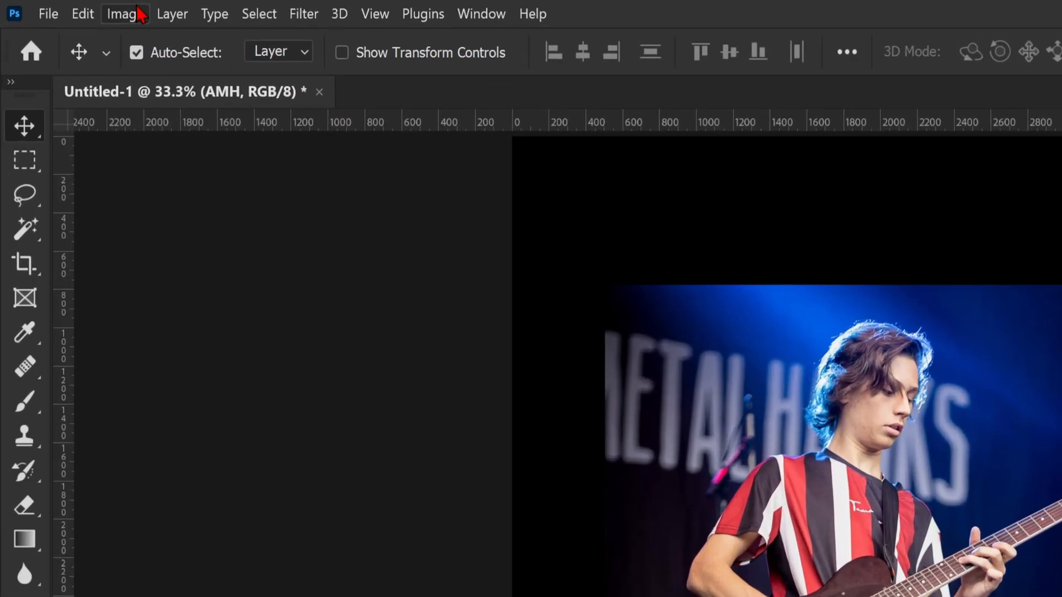
# Step: Browse the Image > Adjustments menu for adjustments to place over the guitarist photo
pyautogui.click(124, 14)
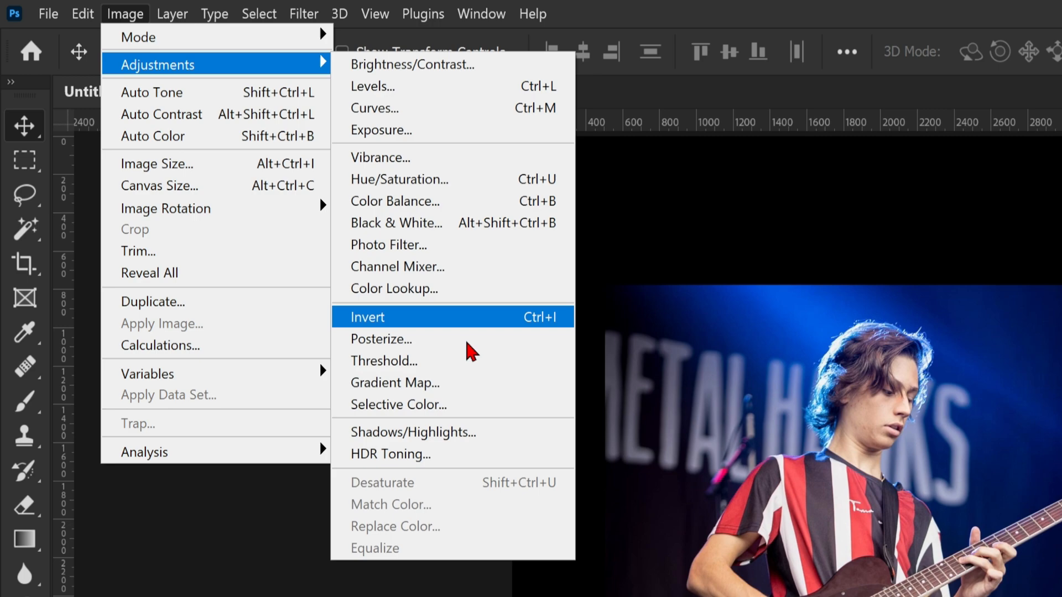
pyautogui.moveTo(393, 361)
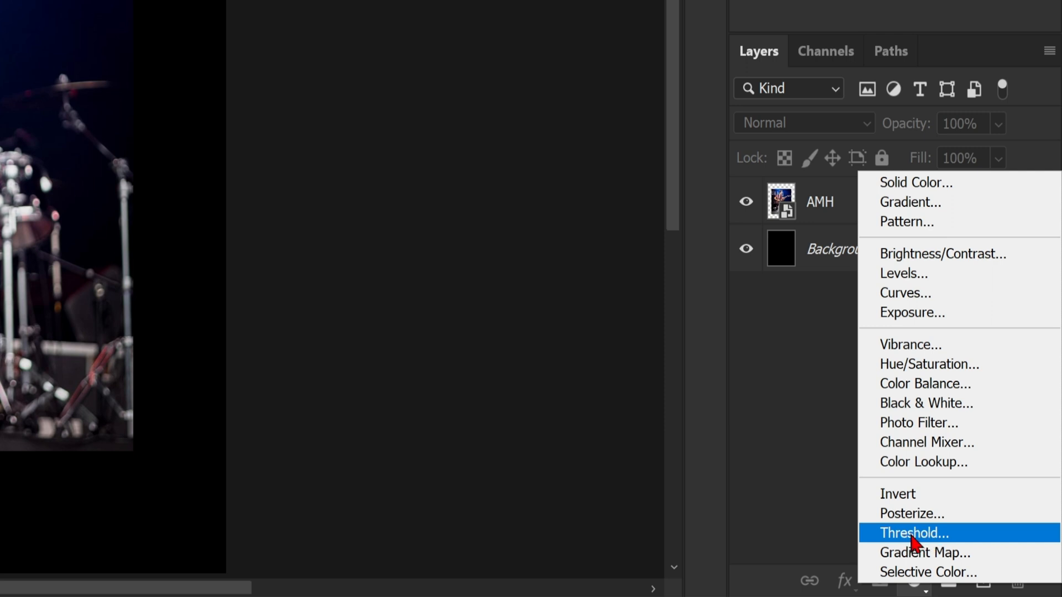
# Step: Add a Threshold adjustment layer and set its level to 131
pyautogui.click(910, 533)
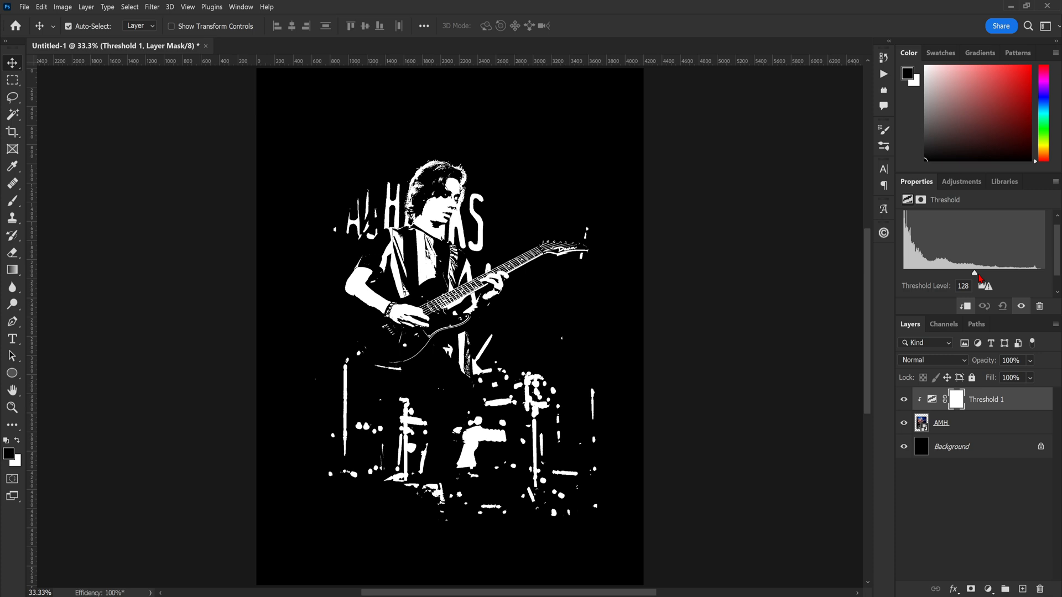
pyautogui.moveTo(973, 272); pyautogui.dragTo(967, 272)
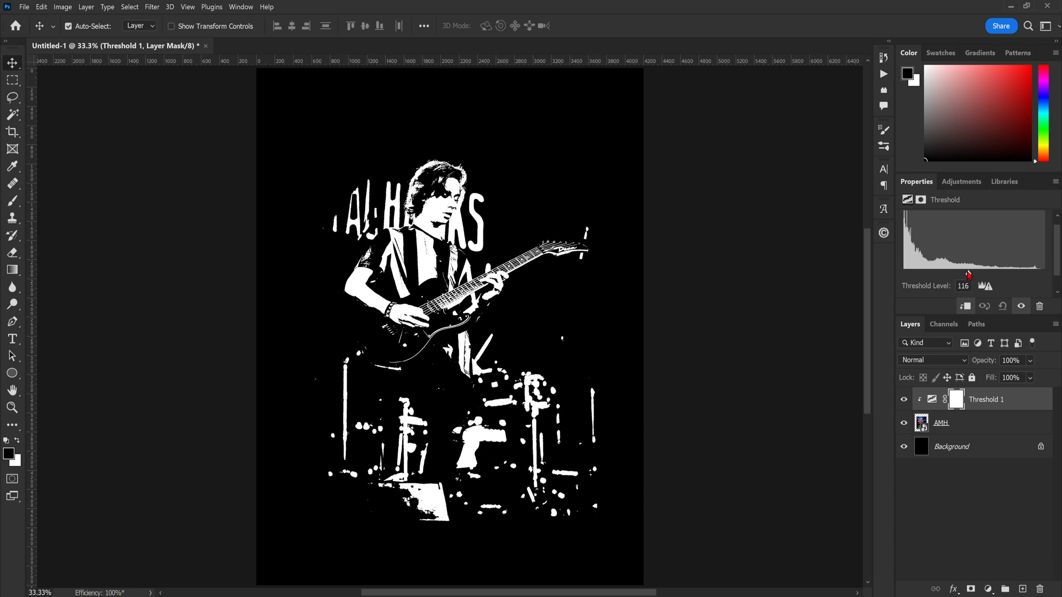
pyautogui.moveTo(967, 274); pyautogui.dragTo(976, 274)
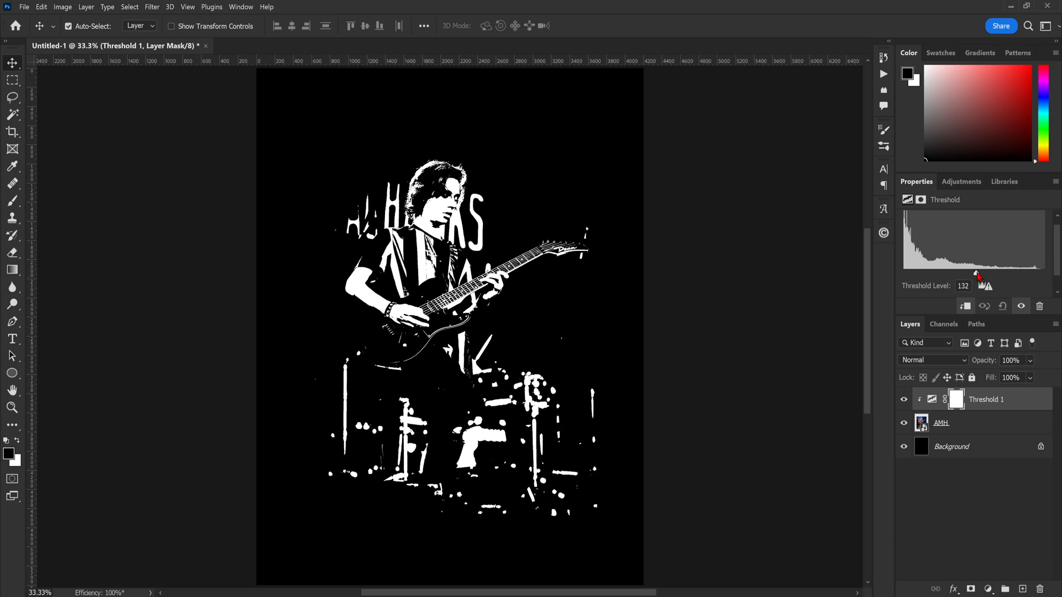
pyautogui.moveTo(977, 273); pyautogui.dragTo(975, 272)
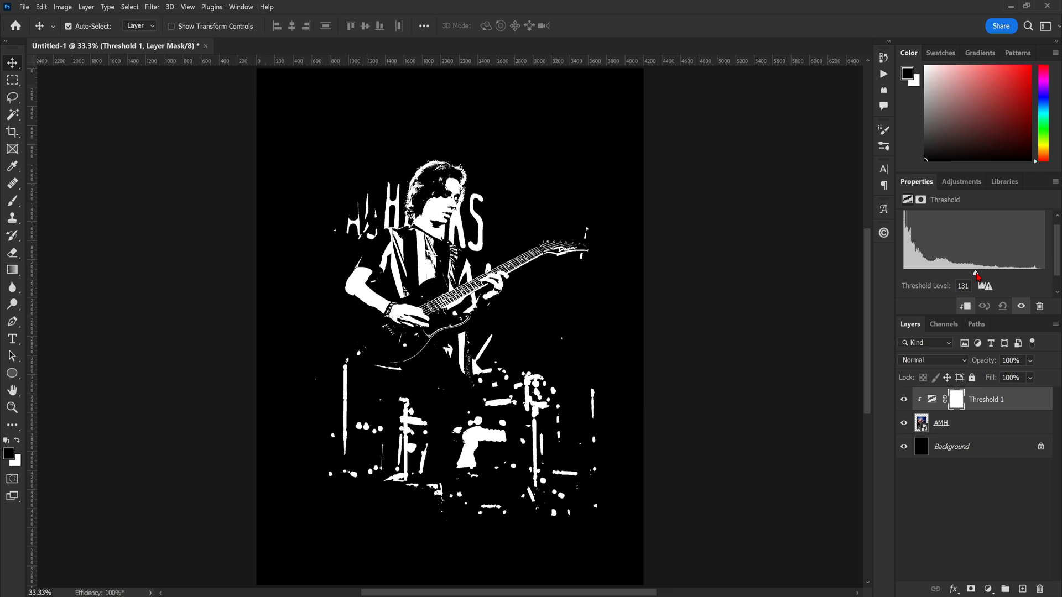
pyautogui.moveTo(993, 331)
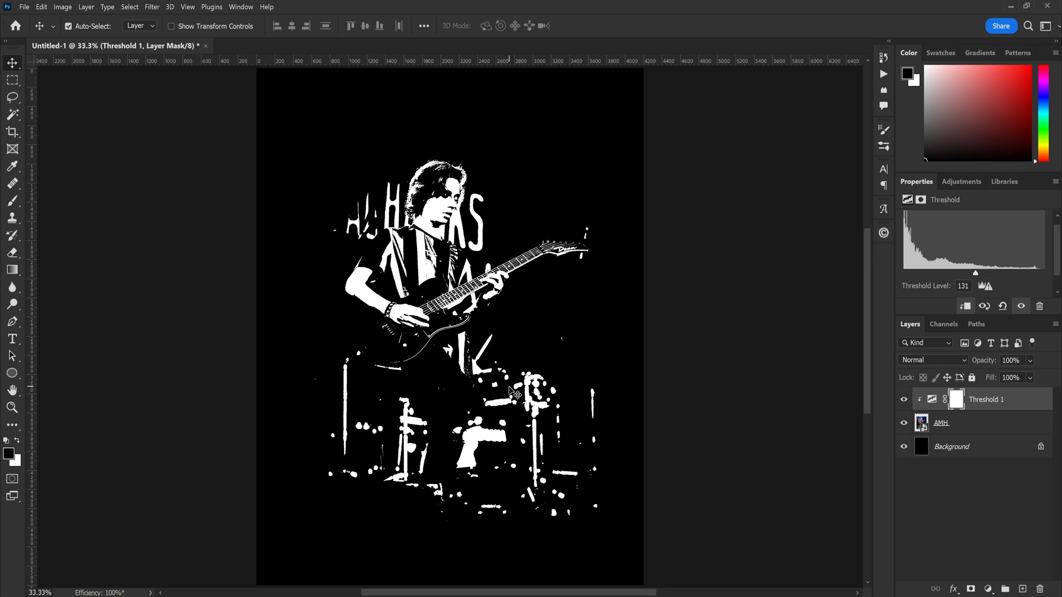
pyautogui.moveTo(937, 413)
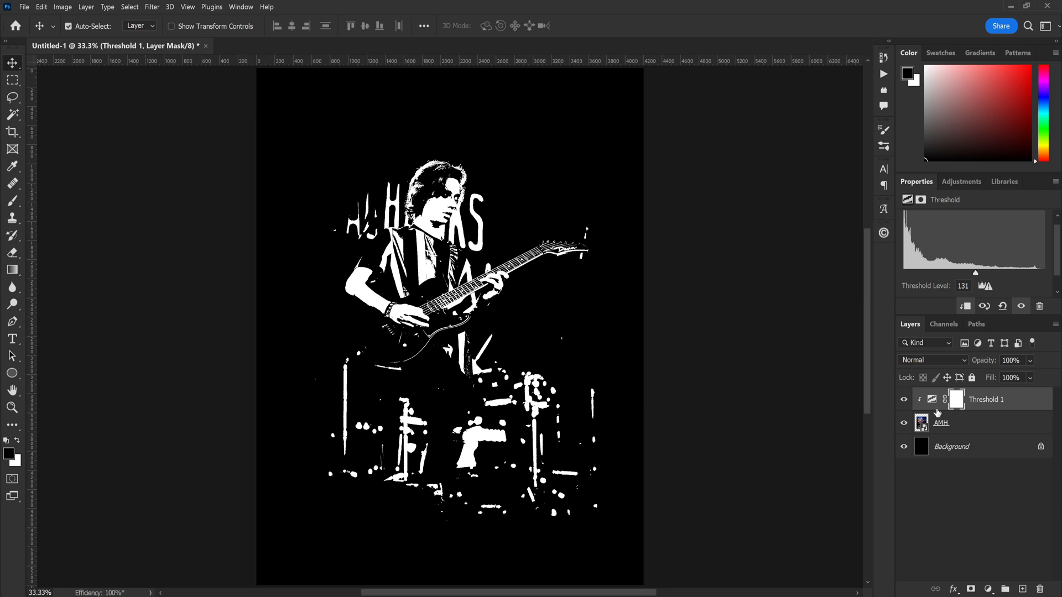
# Step: Select the AMH layer and choose Filter > Sharpen > Smart Sharpen
pyautogui.click(940, 422)
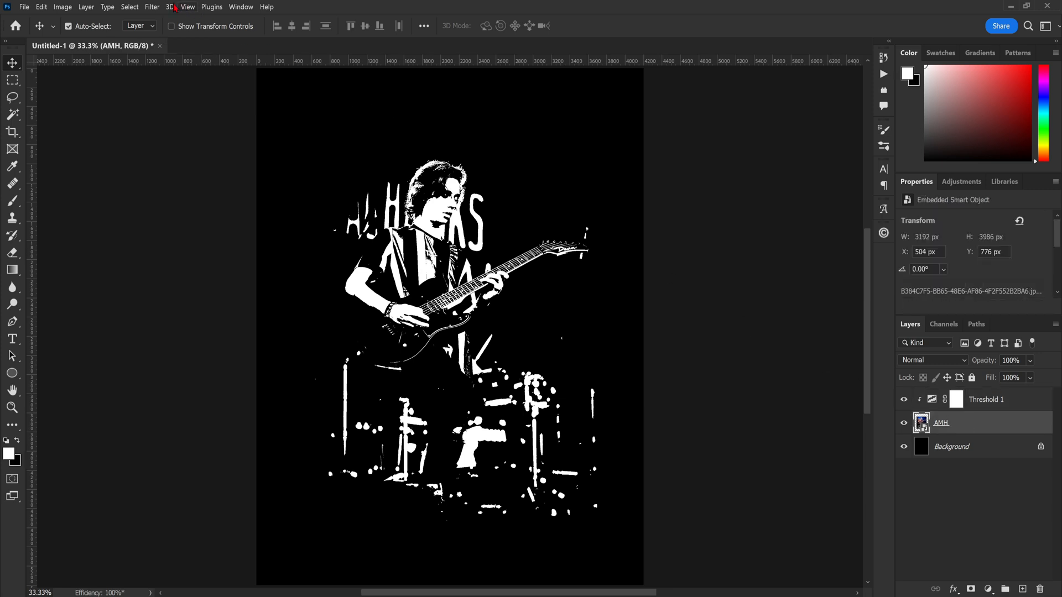
pyautogui.click(151, 7)
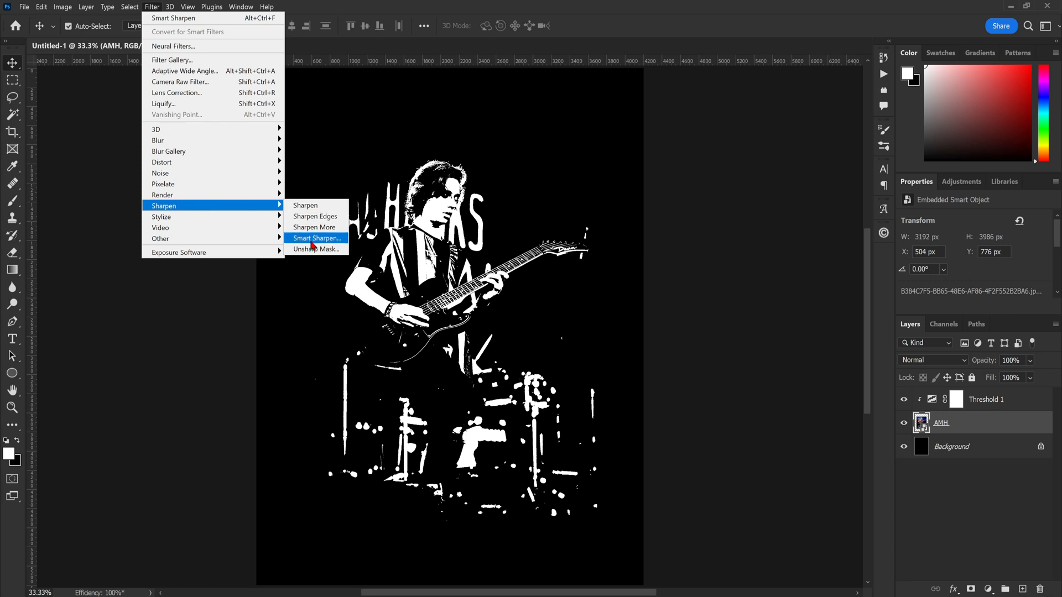
pyautogui.click(316, 238)
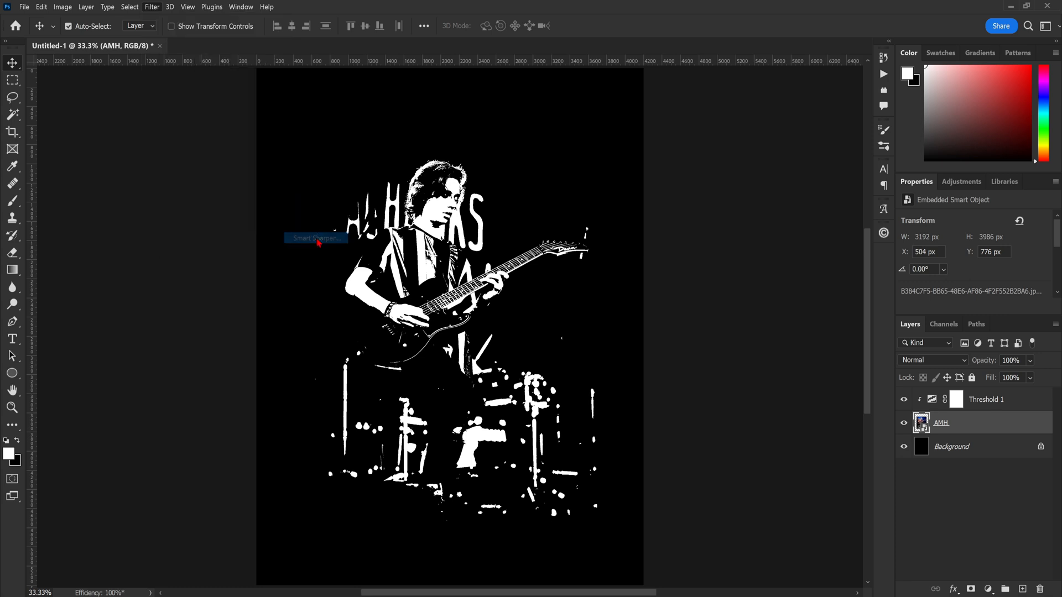
pyautogui.click(315, 238)
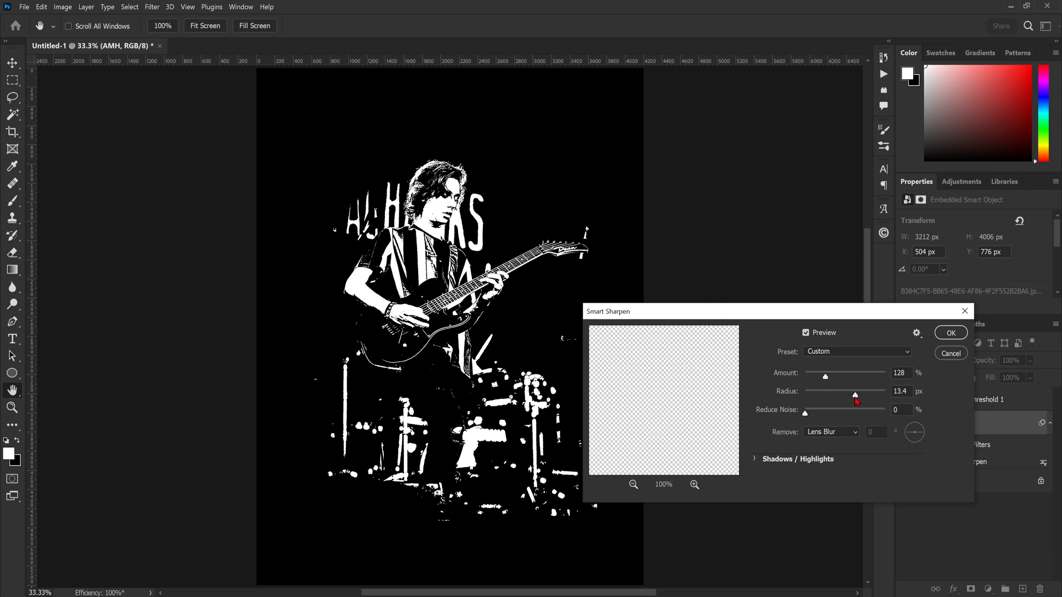
# Step: Set Smart Sharpen Amount to 152% and Radius to 6.2 px, then confirm
pyautogui.moveTo(854, 395); pyautogui.dragTo(844, 394)
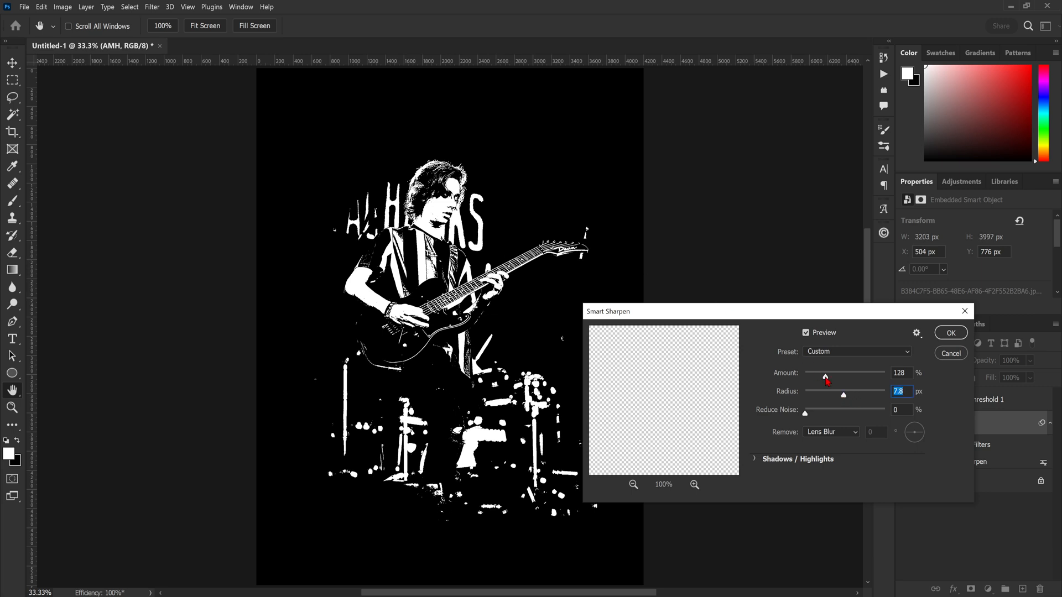
pyautogui.moveTo(825, 377); pyautogui.dragTo(832, 377)
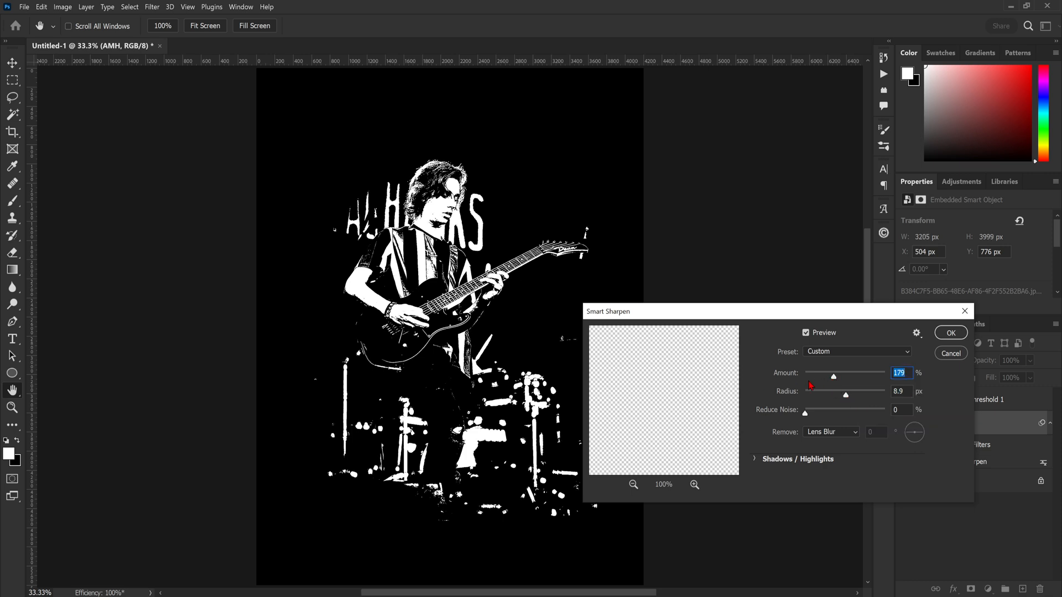
pyautogui.moveTo(833, 376); pyautogui.dragTo(828, 376)
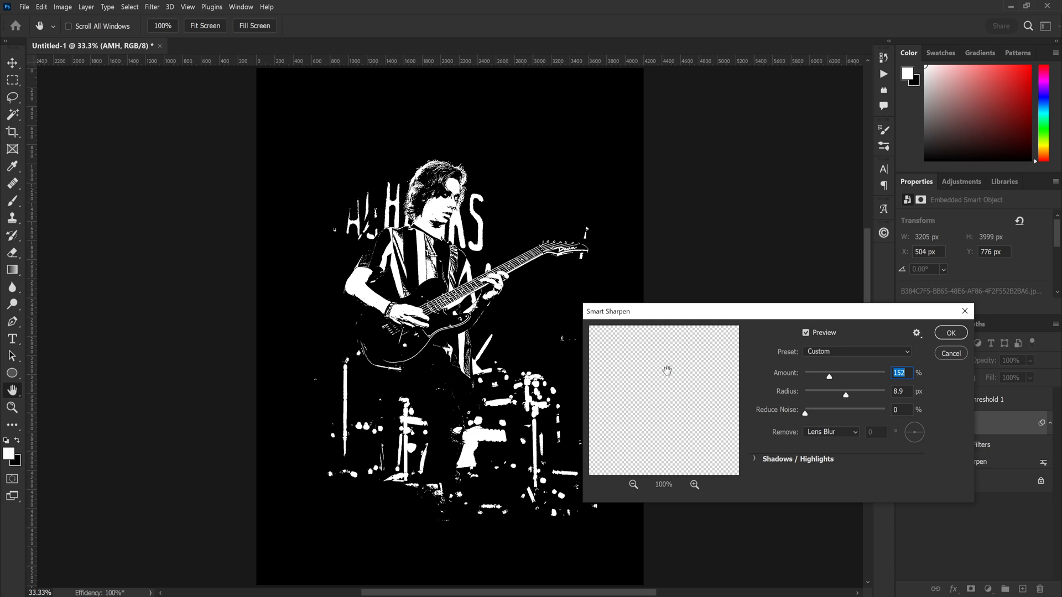
pyautogui.moveTo(845, 394); pyautogui.dragTo(851, 395)
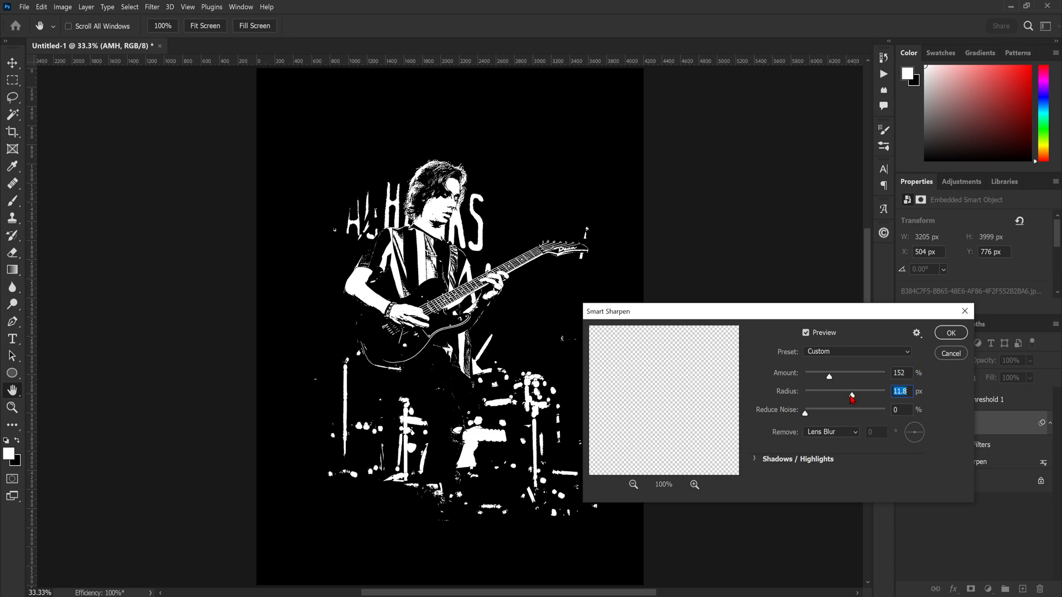
pyautogui.moveTo(852, 396); pyautogui.dragTo(838, 396)
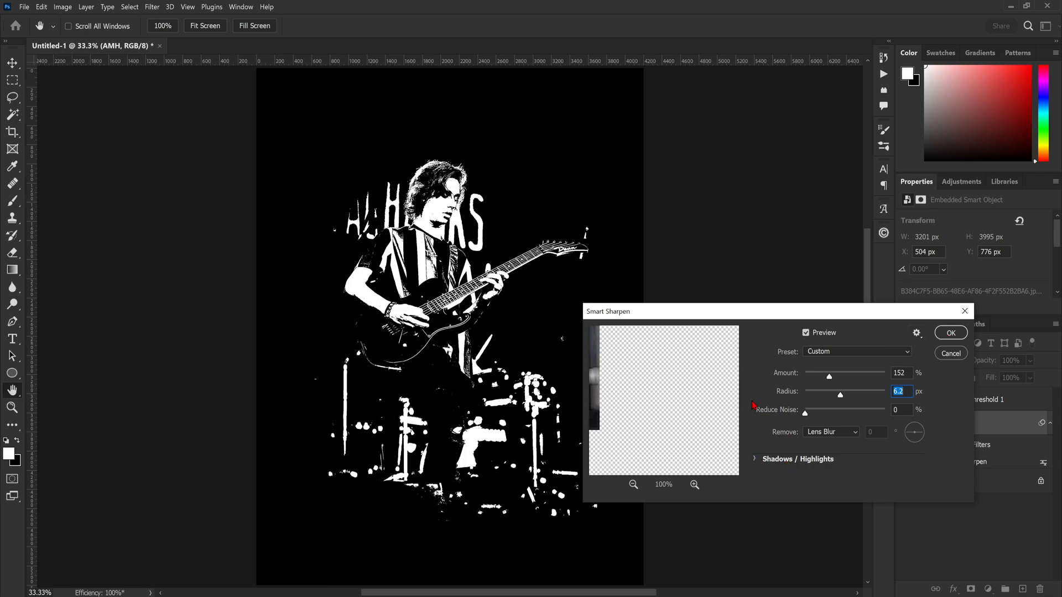
pyautogui.click(949, 332)
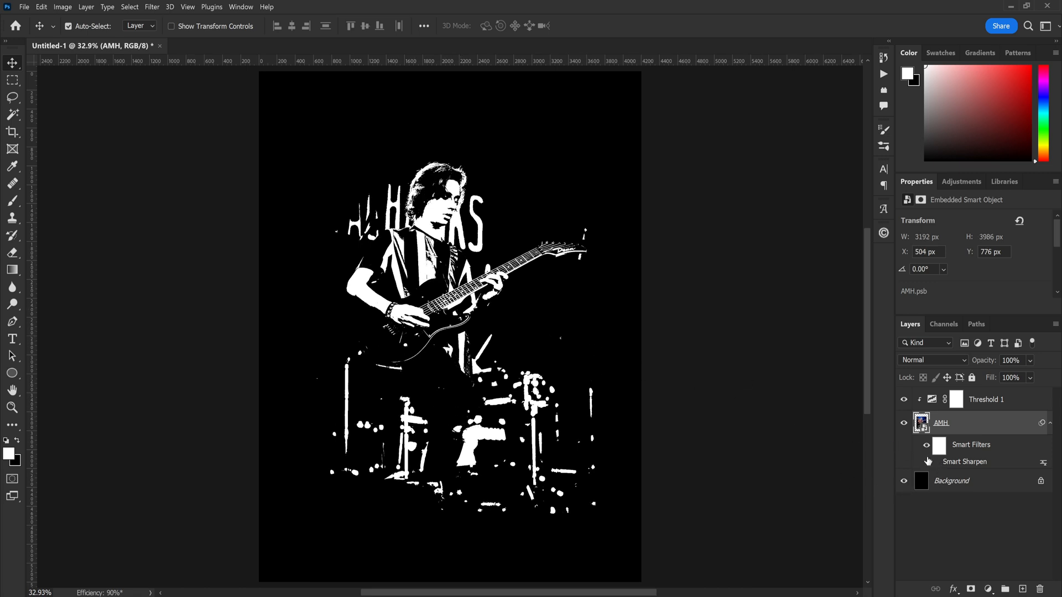
# Step: Collapse the Smart Filters list under the AMH layer
pyautogui.click(1047, 423)
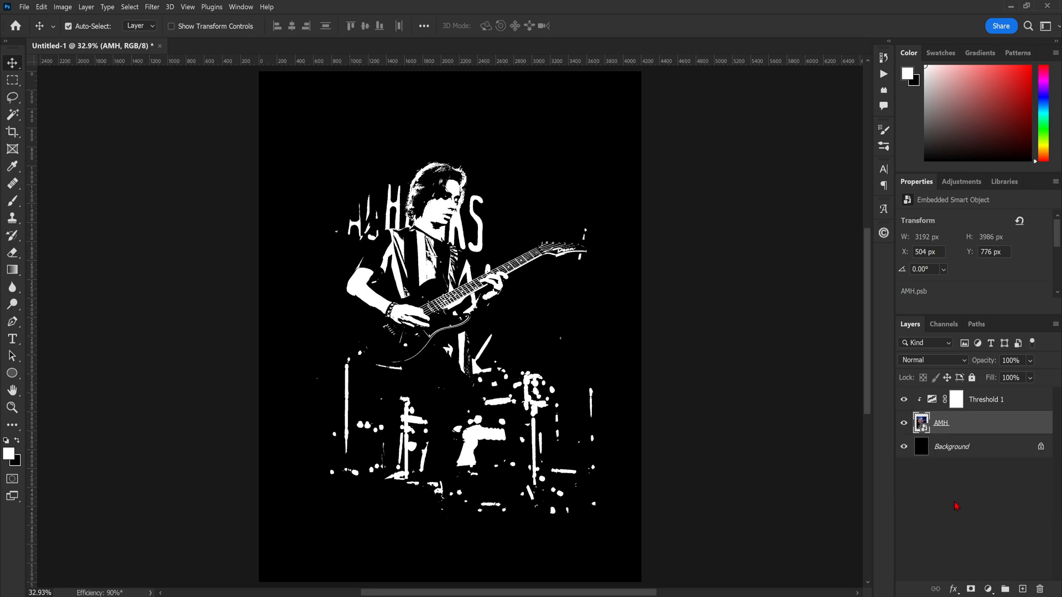
# Step: Duplicate the AMH layer and rasterize the AMH copy into a pixel layer
pyautogui.click(1022, 588)
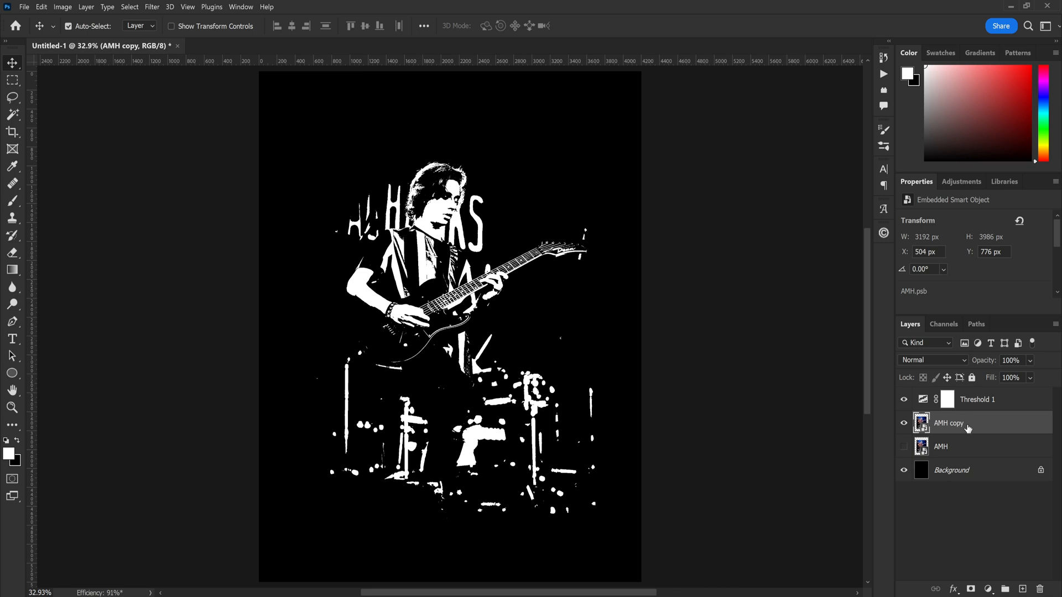
pyautogui.rightClick(947, 423)
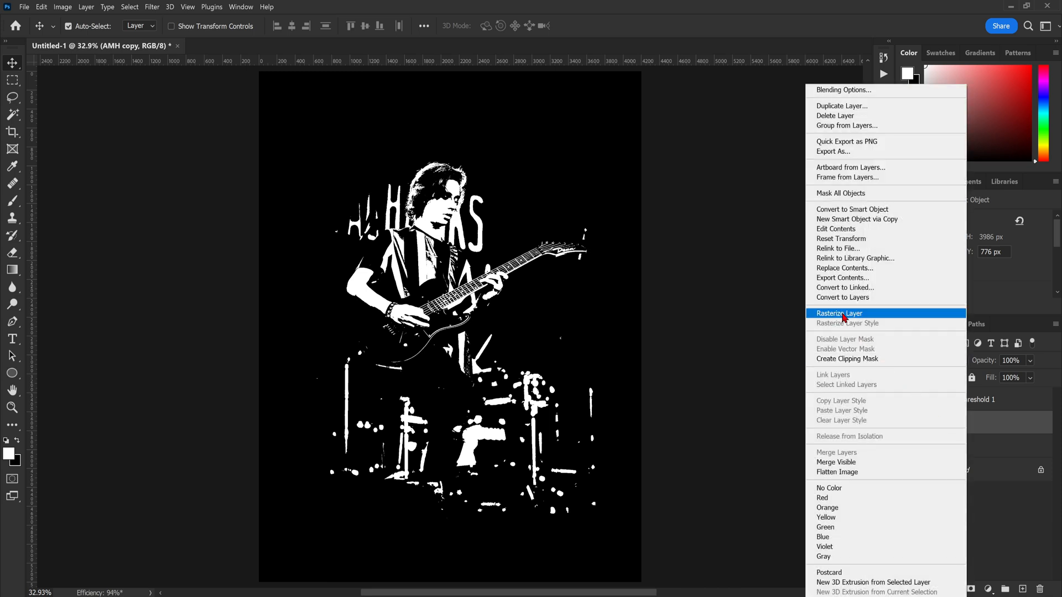
pyautogui.click(839, 313)
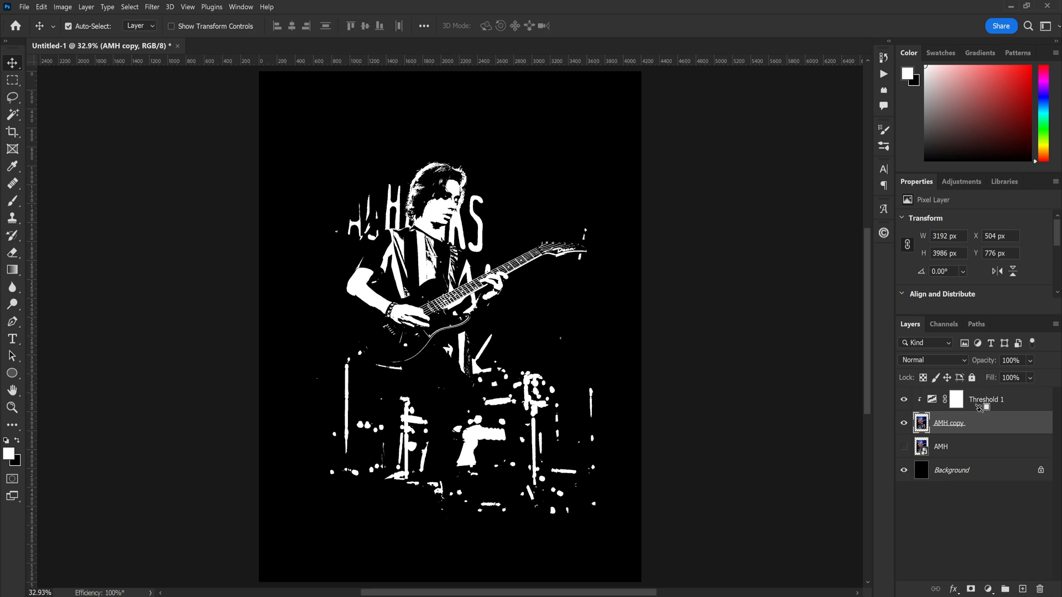
pyautogui.click(986, 399)
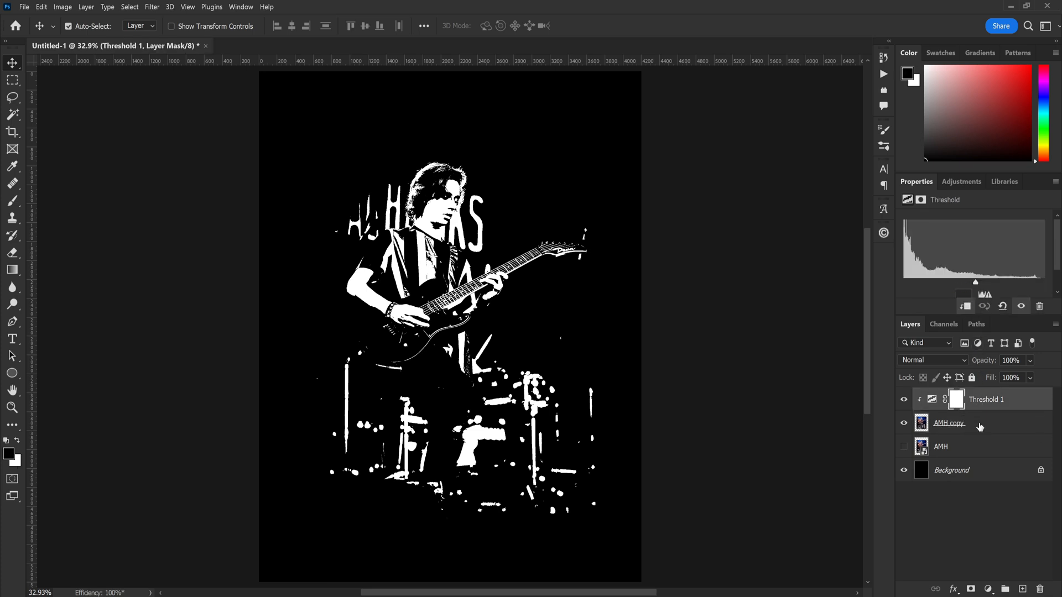
pyautogui.click(948, 422)
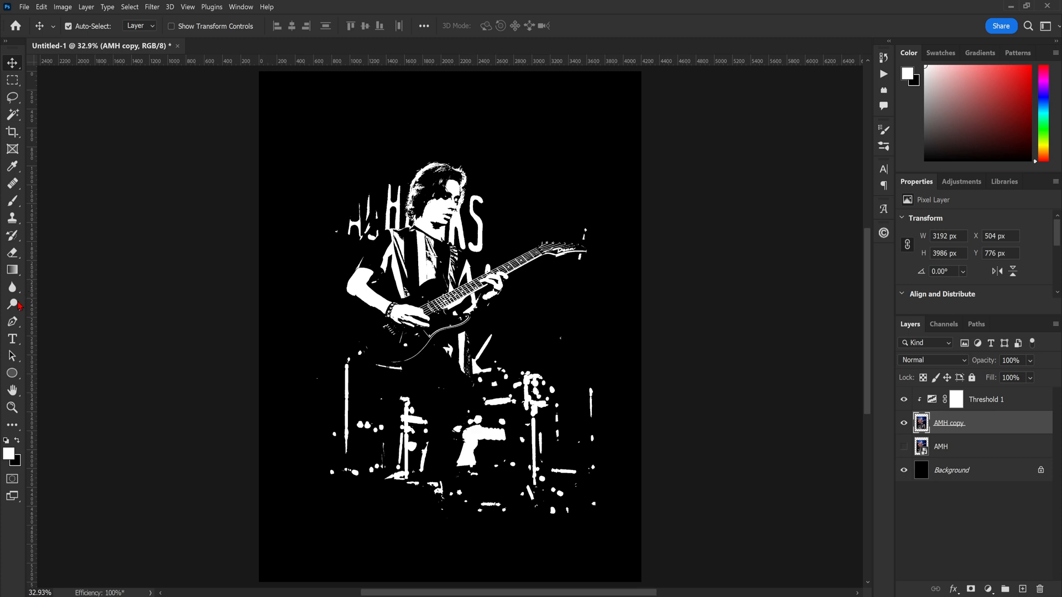
# Step: Select the Dodge tool for lightening areas of the AMH copy
pyautogui.click(12, 304)
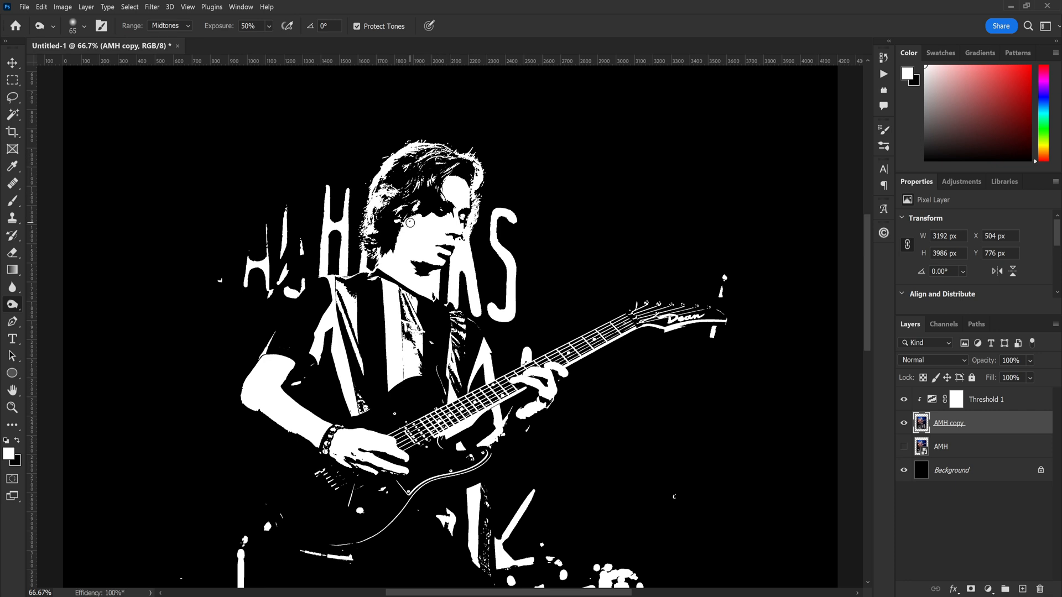
pyautogui.moveTo(204, 250)
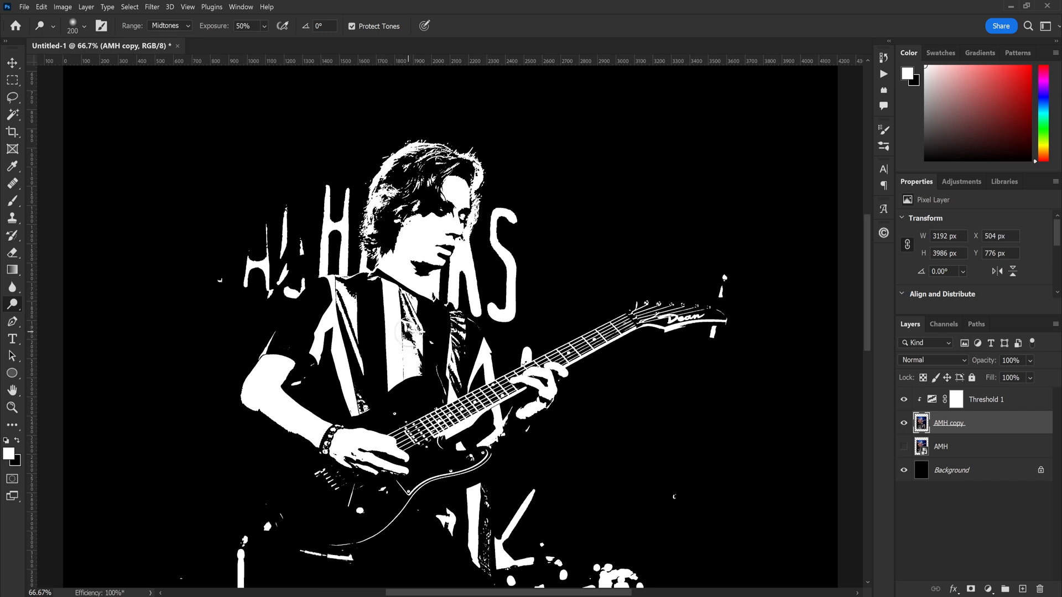
pyautogui.moveTo(520, 355)
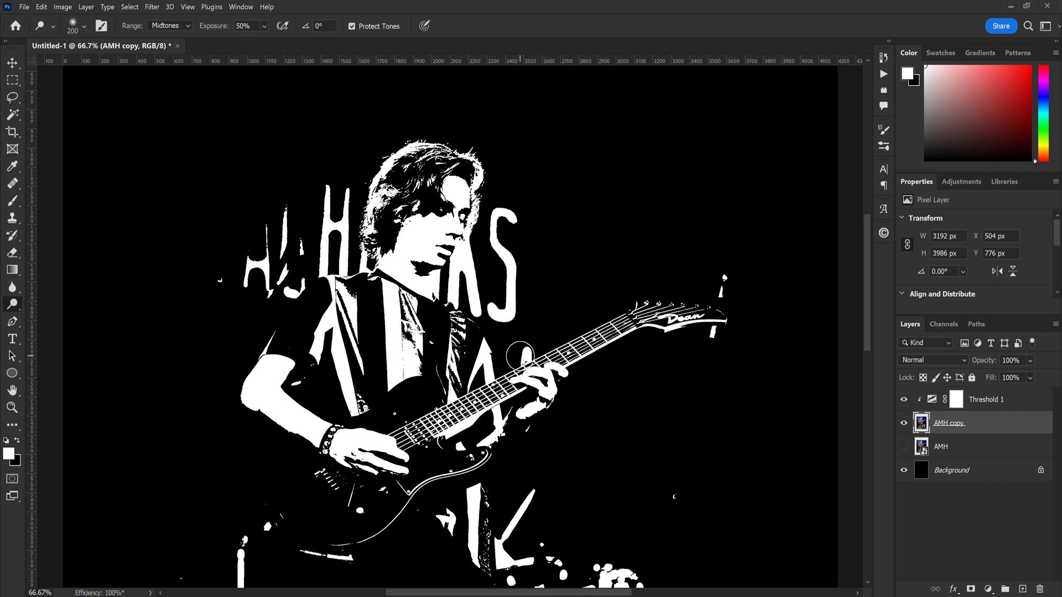